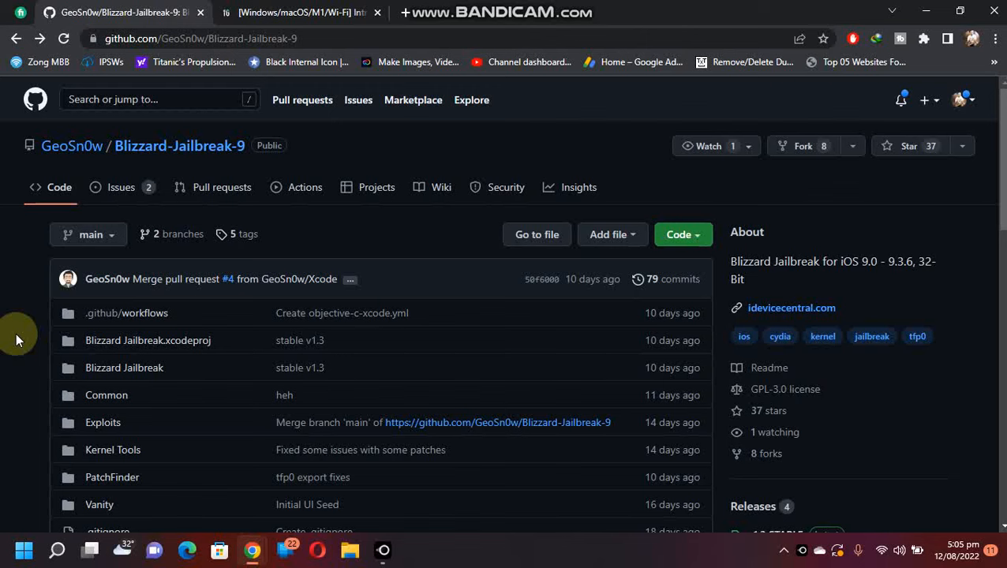
mouse_move(8, 339)
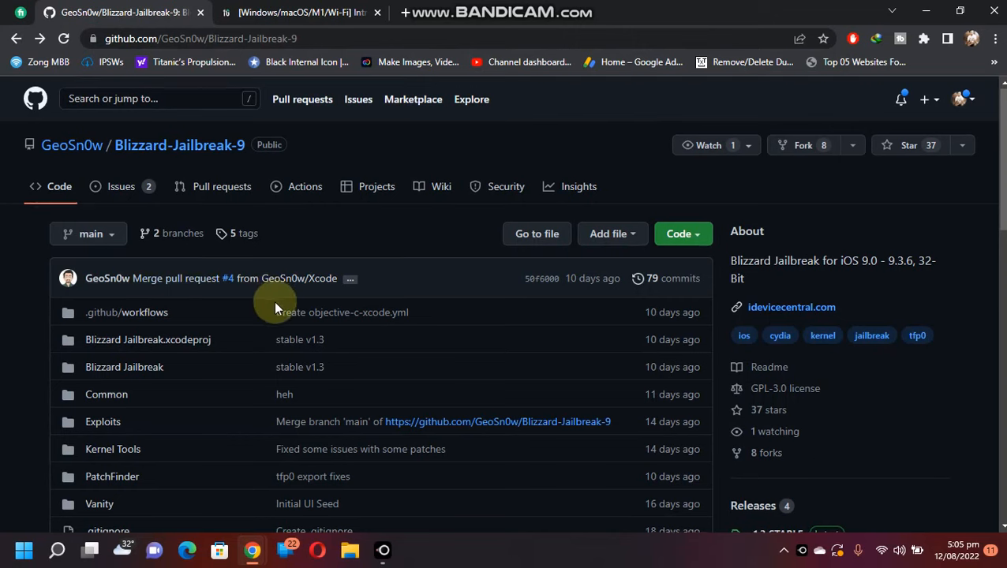
Step: Open the Blizzard-Jailbreak-9 v1.3 STABLE release and view its assets, including Blizzard.Jailbreak.v1.3.ipa
scroll(down, 3)
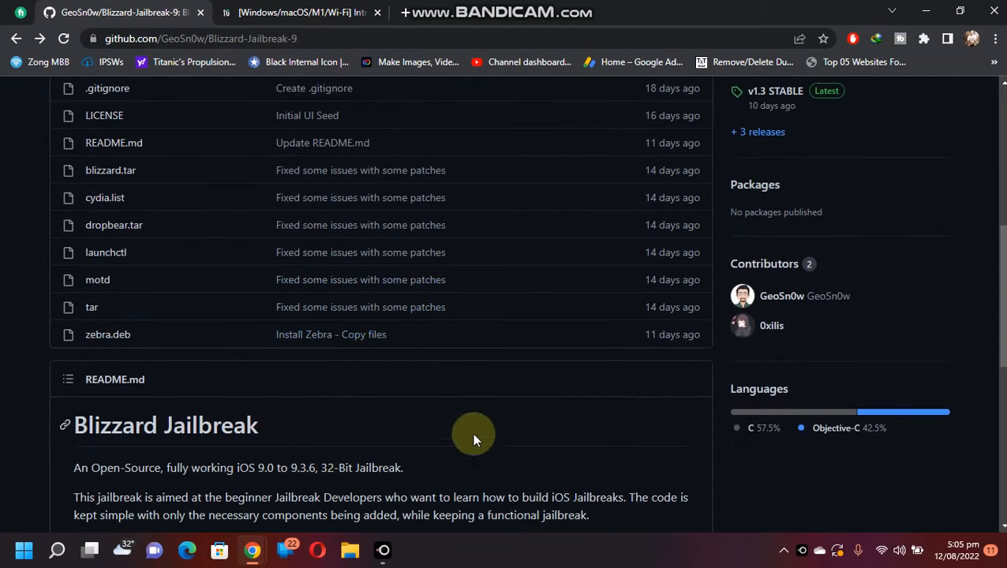
mouse_move(4, 339)
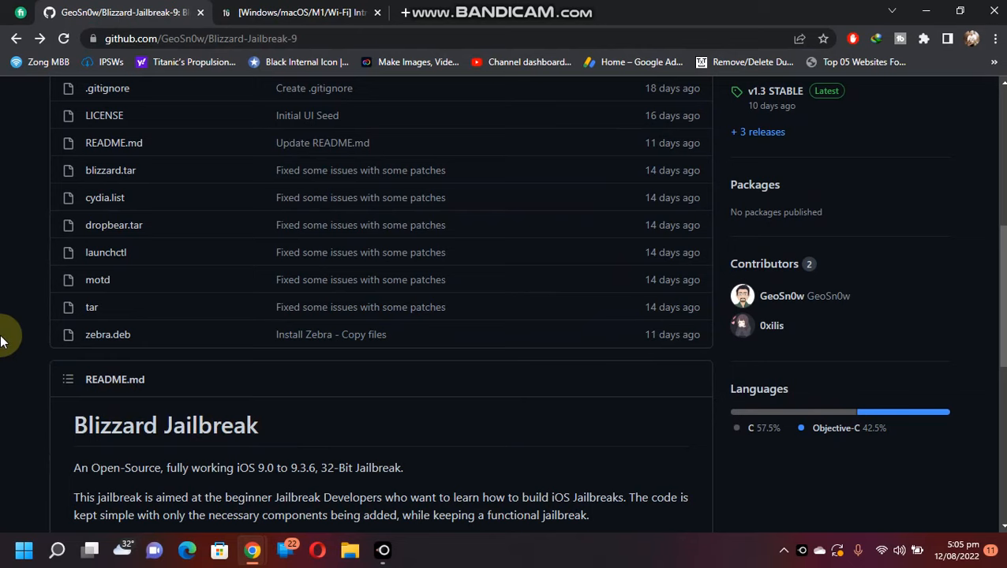
scroll(down, 3)
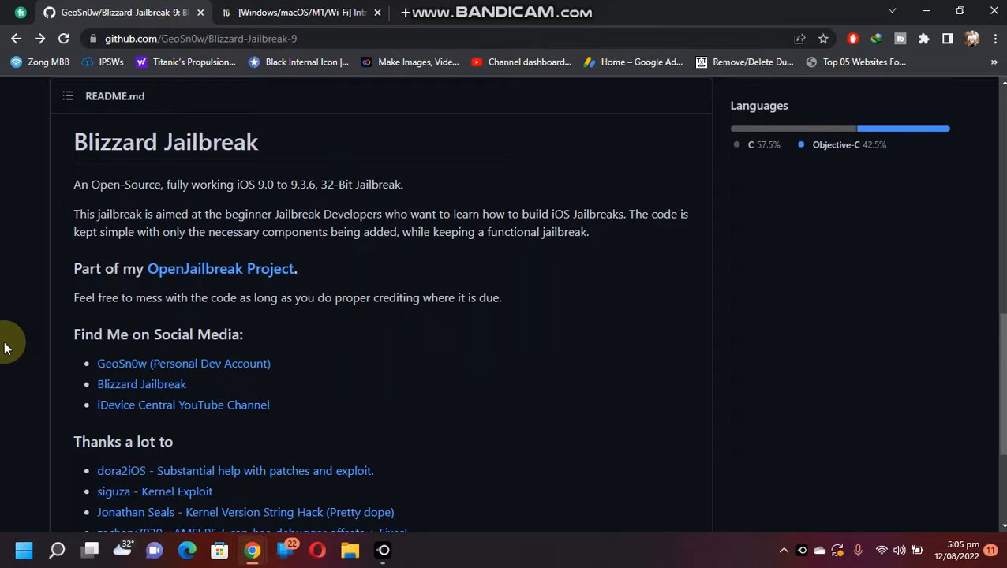
scroll(up, 3)
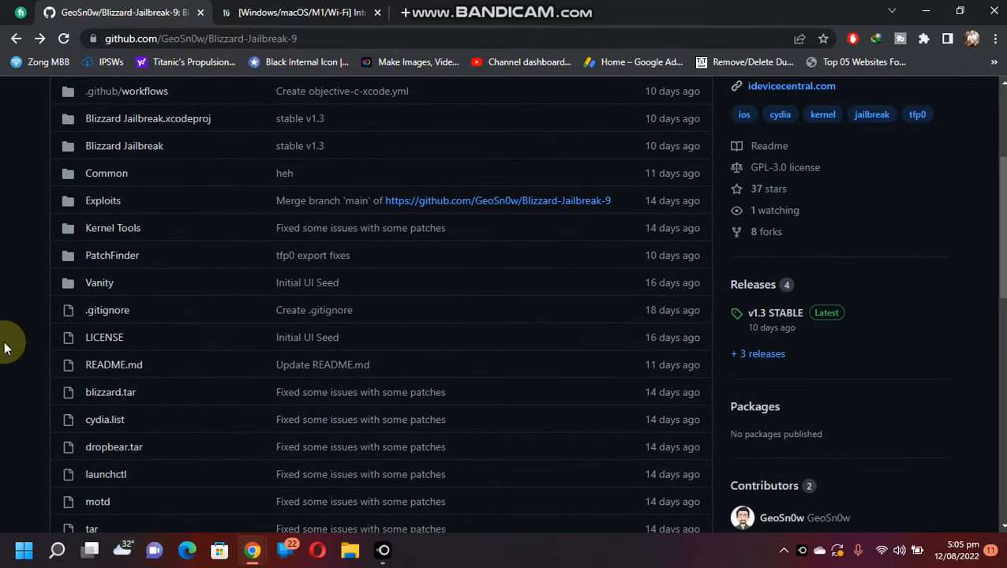
scroll(up, 3)
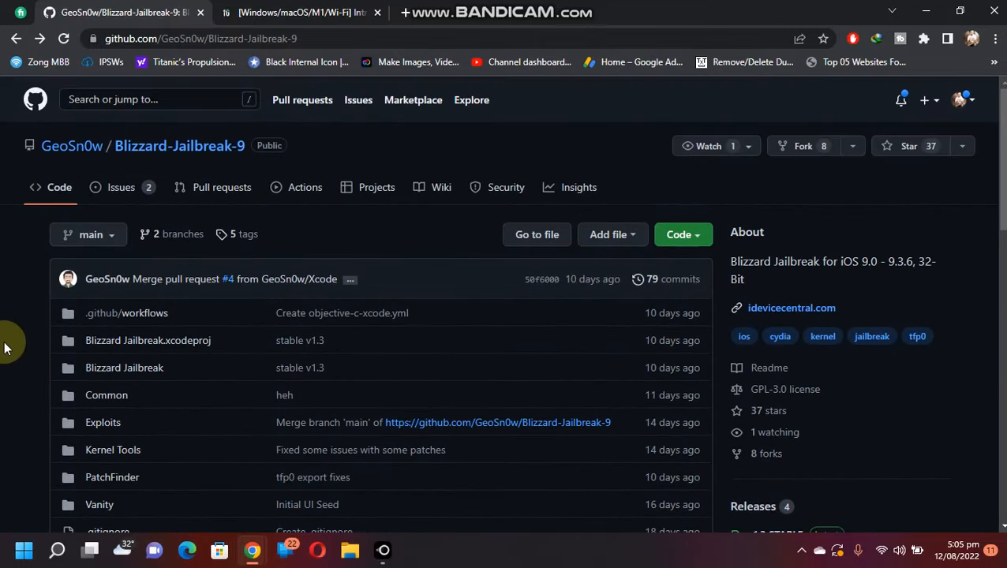
scroll(down, 3)
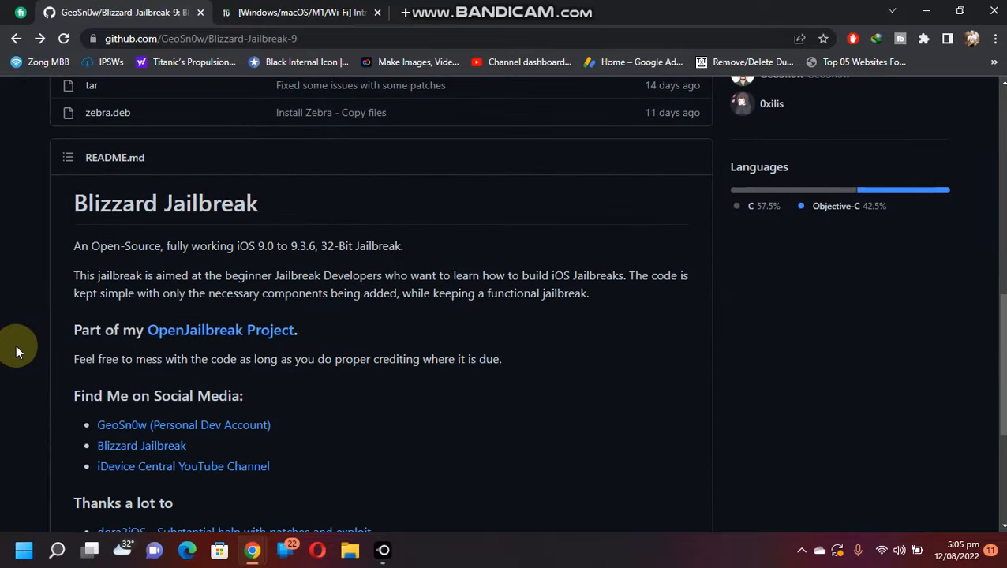
scroll(up, 3)
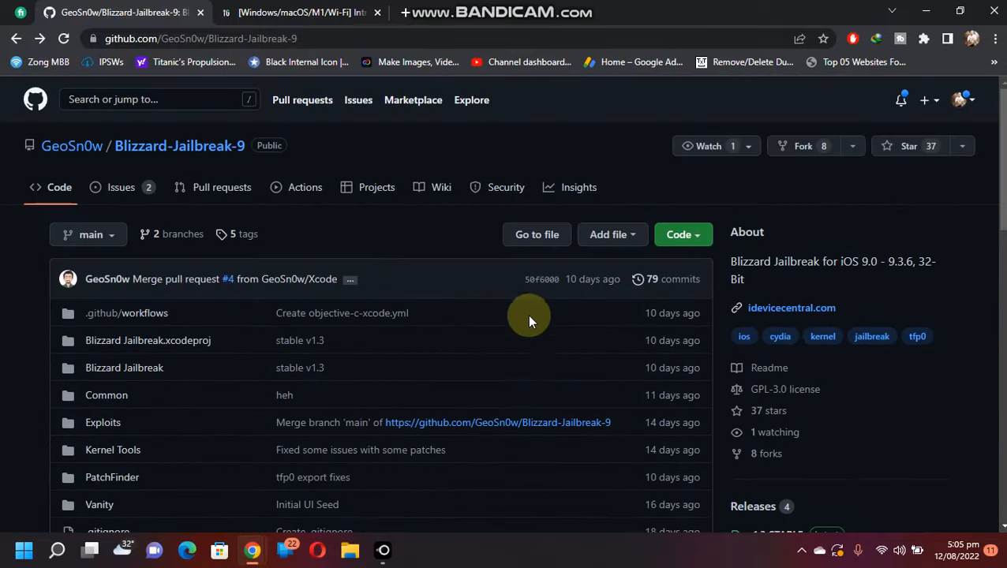
mouse_move(843, 507)
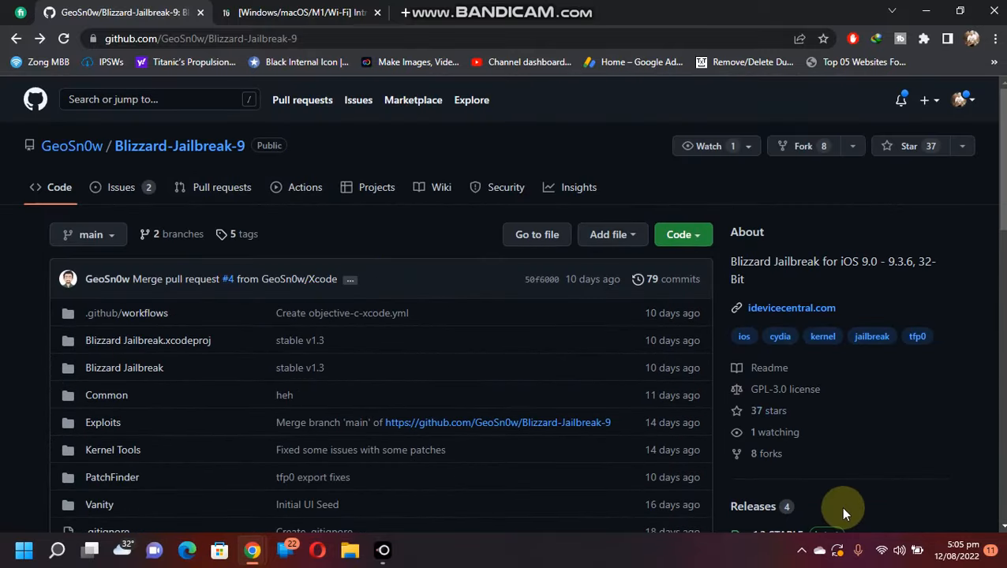
mouse_move(426, 132)
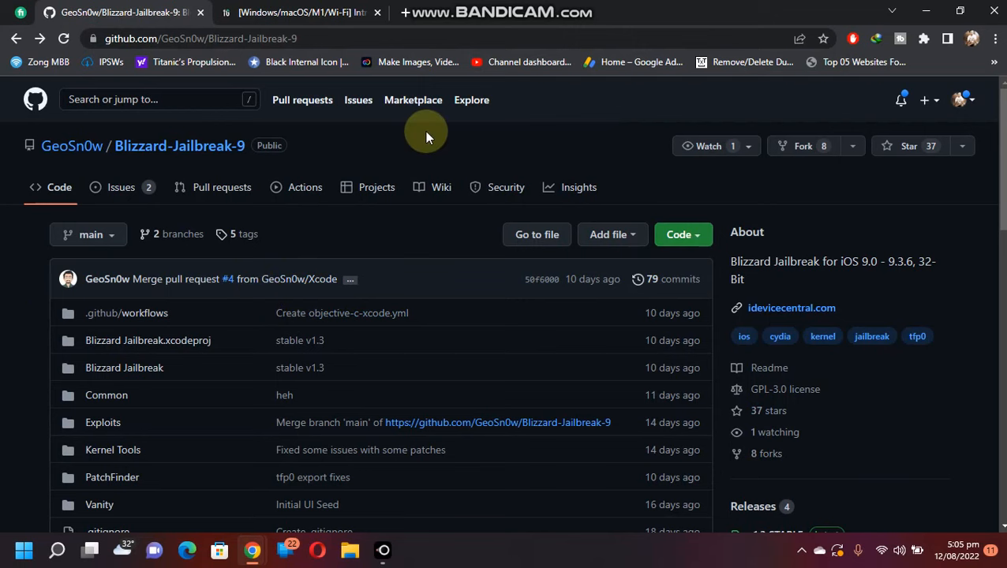
mouse_move(927, 293)
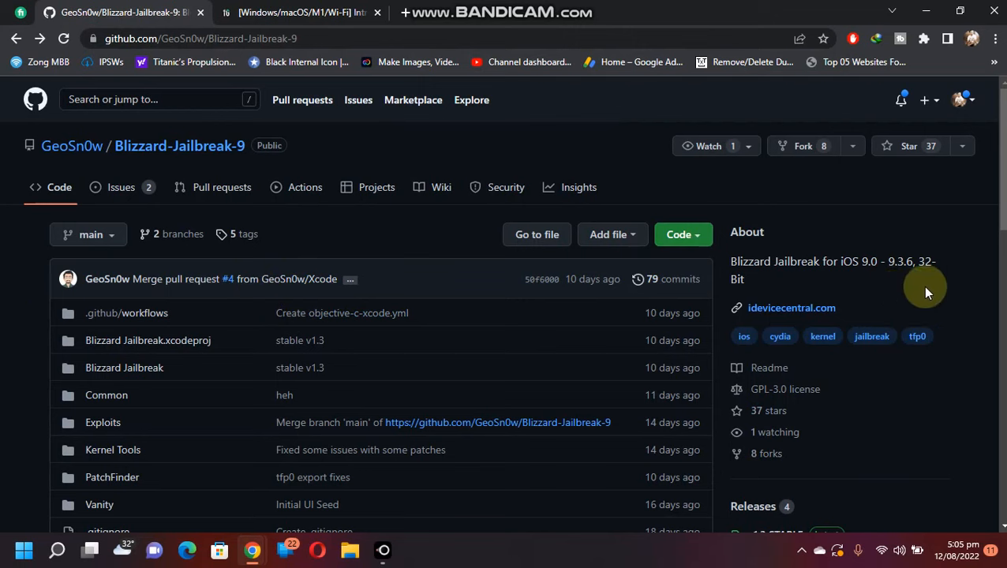
scroll(down, 3)
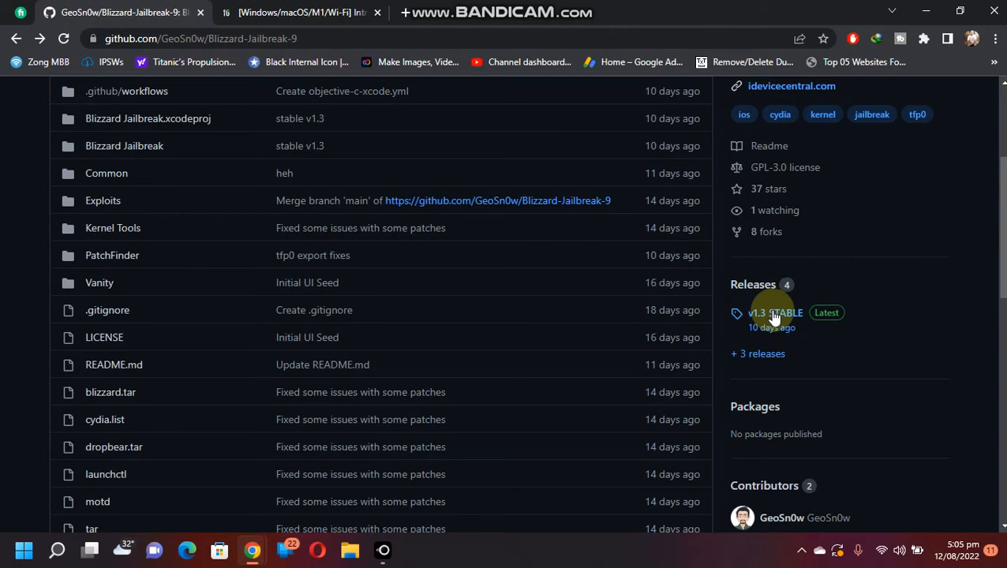
click(774, 313)
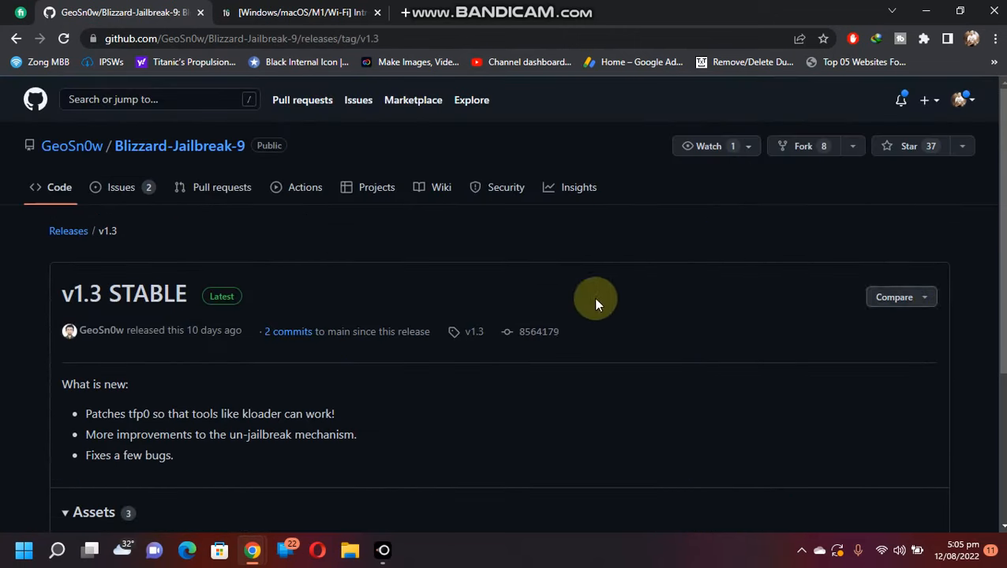
scroll(down, 3)
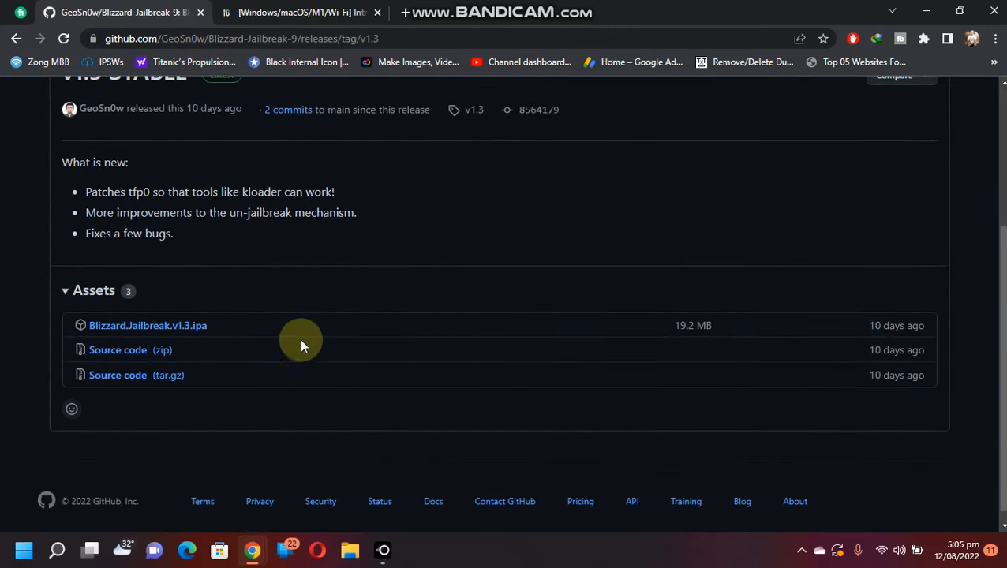
mouse_move(148, 325)
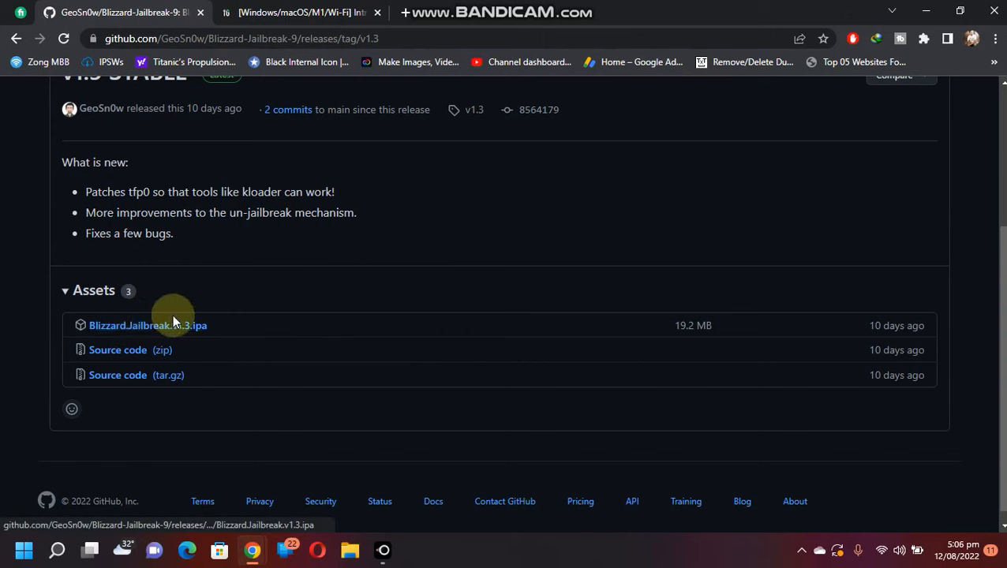
scroll(up, 3)
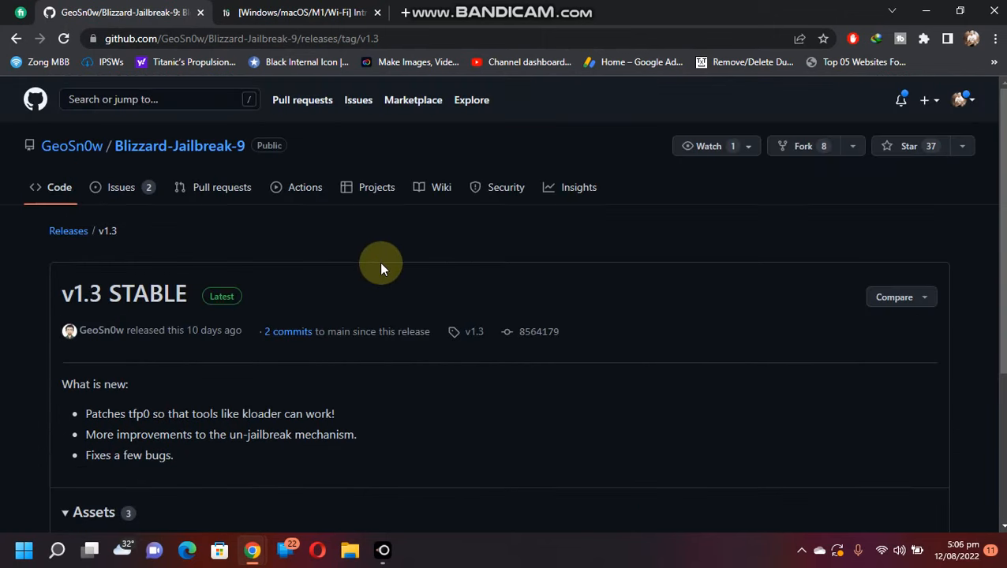
Step: Bring up the iOSGods Sideloadly topic and scroll to its Windows and macOS download options
click(299, 13)
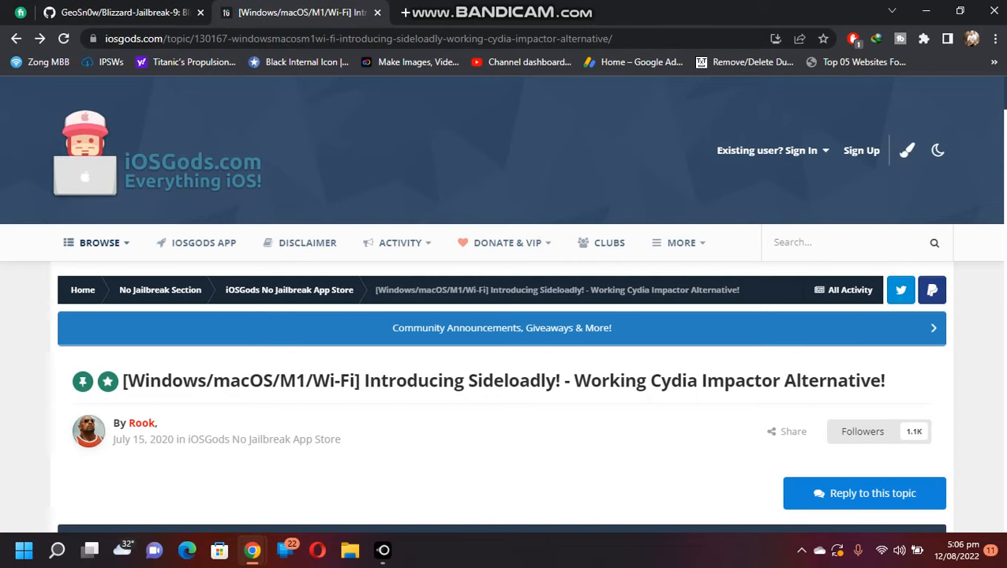
scroll(down, 3)
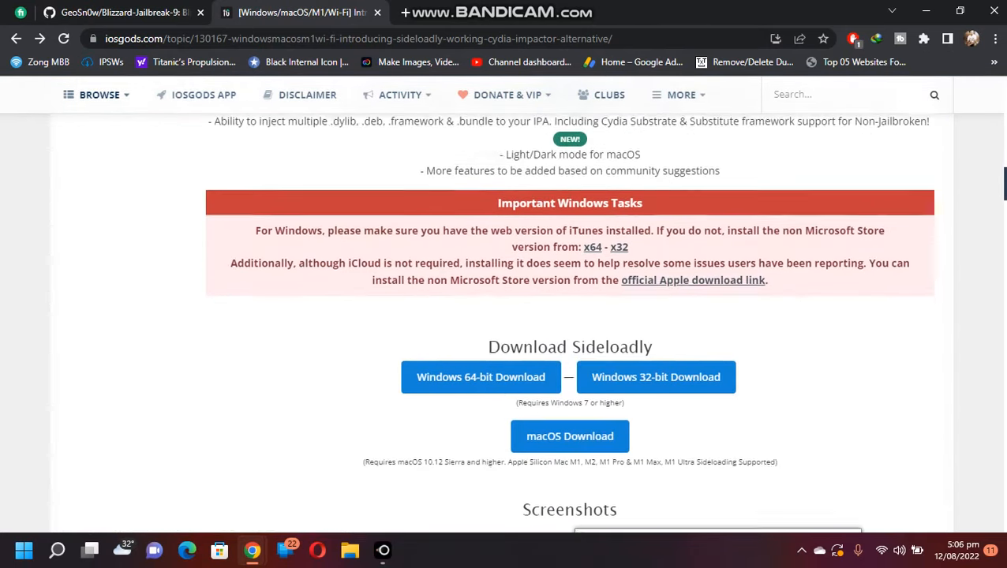
scroll(down, 3)
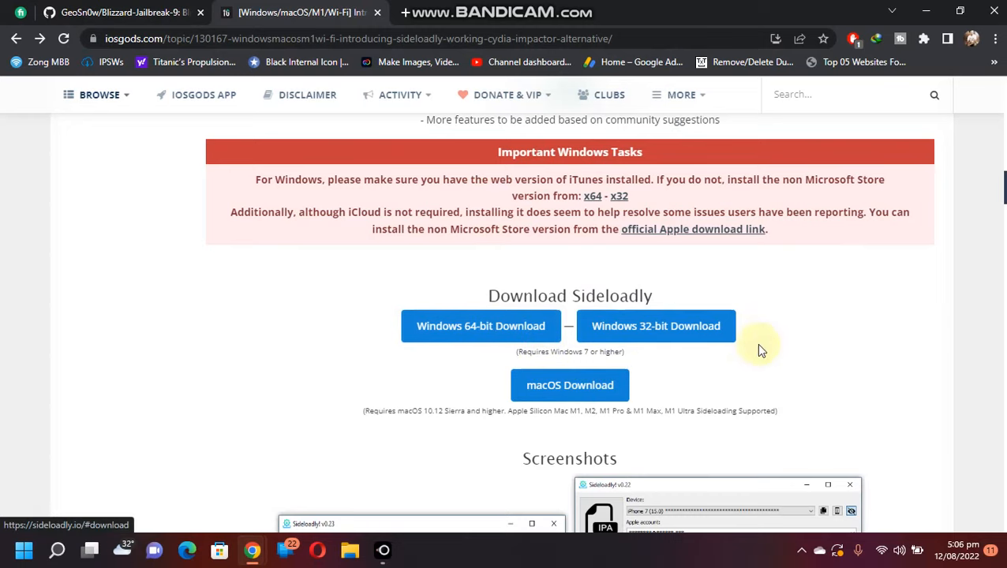
mouse_move(799, 387)
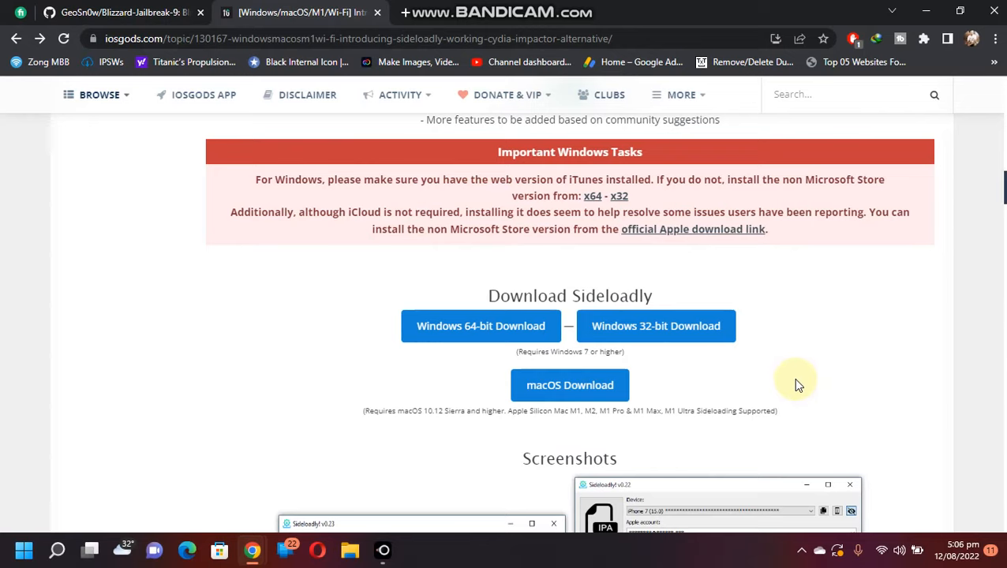
mouse_move(558, 248)
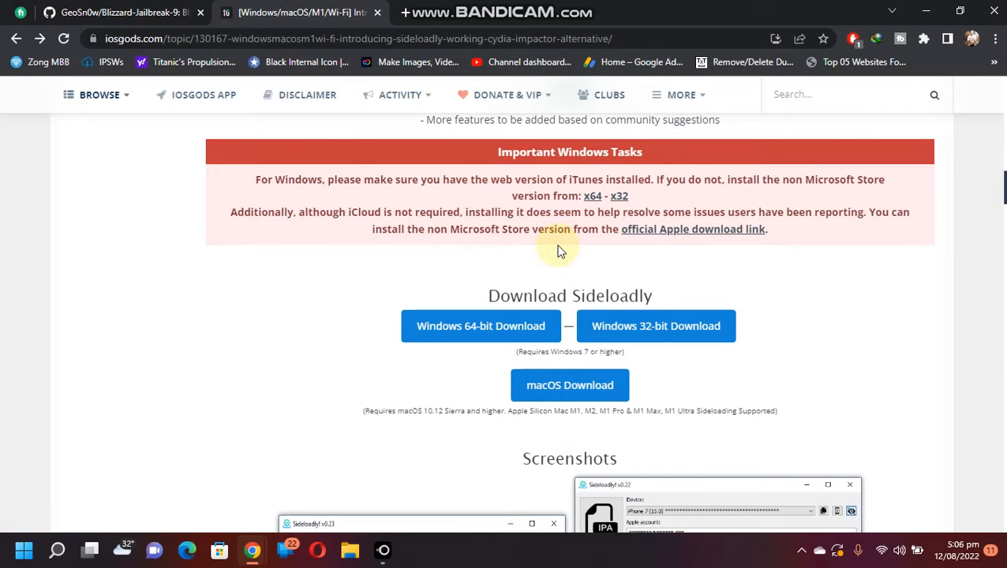
mouse_move(591, 196)
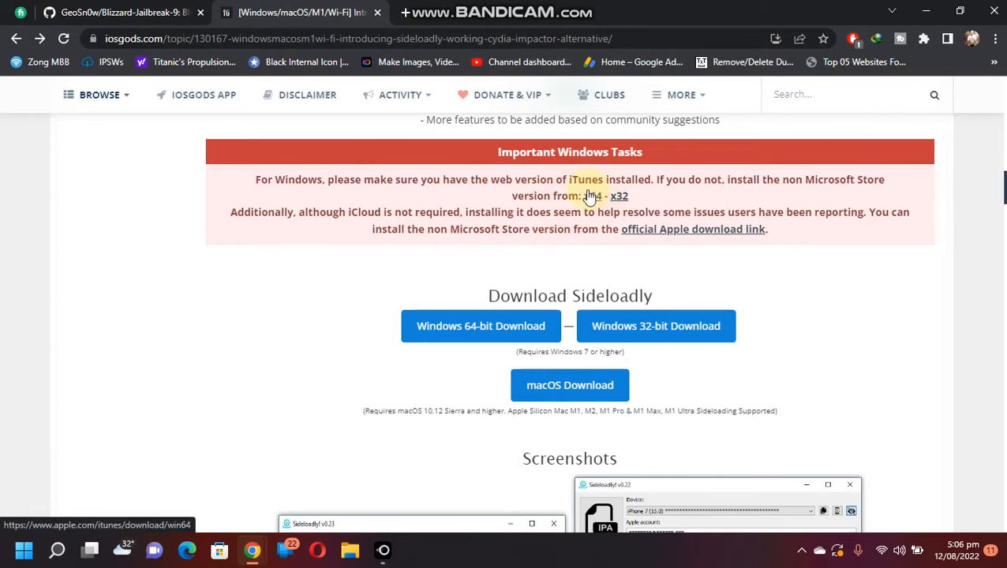
mouse_move(851, 245)
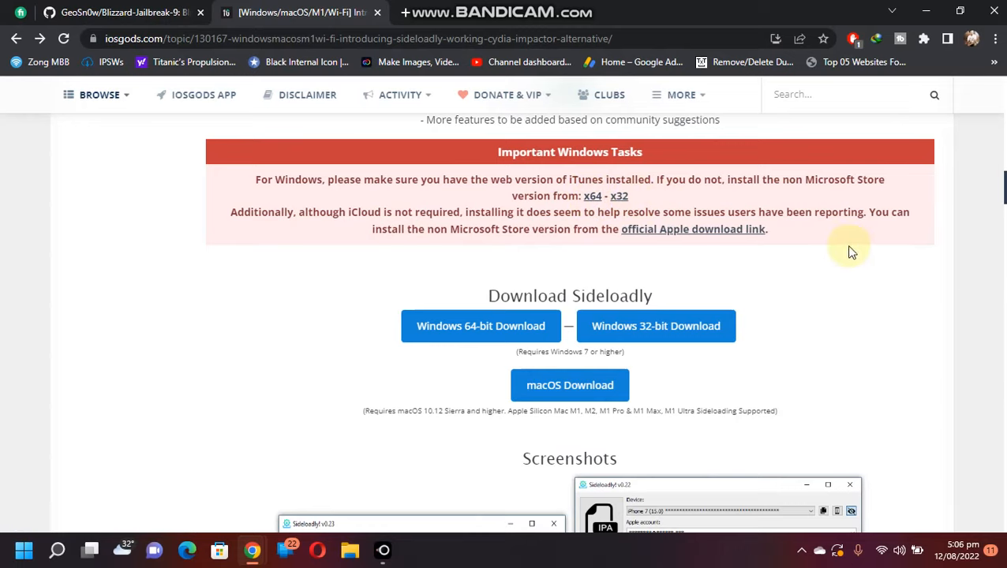
mouse_move(846, 246)
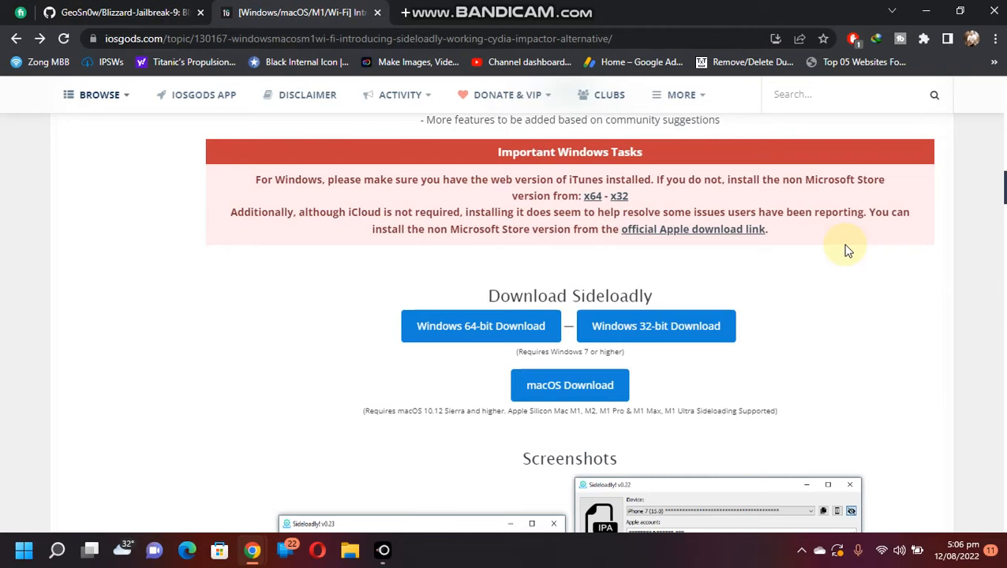
mouse_move(583, 209)
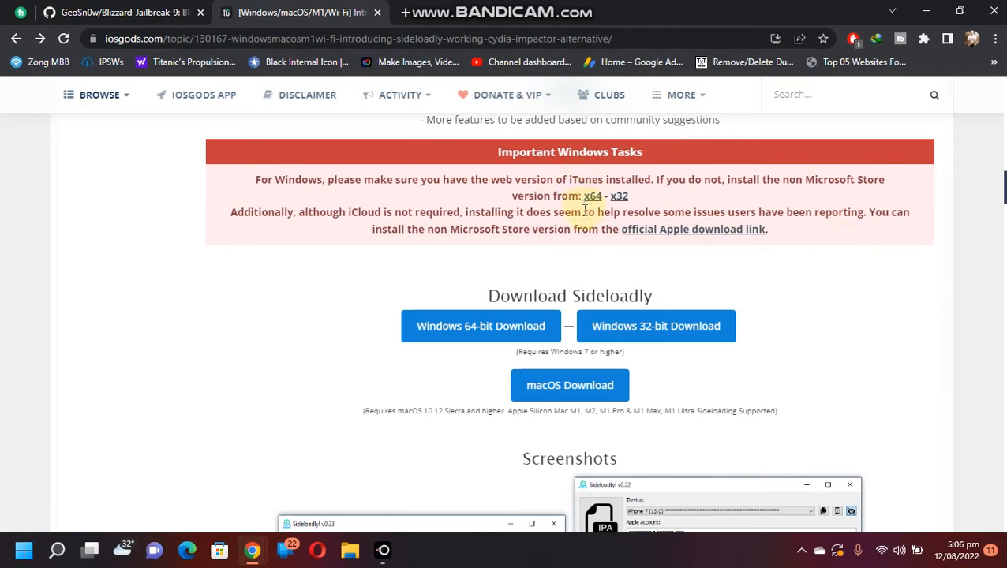
mouse_move(877, 217)
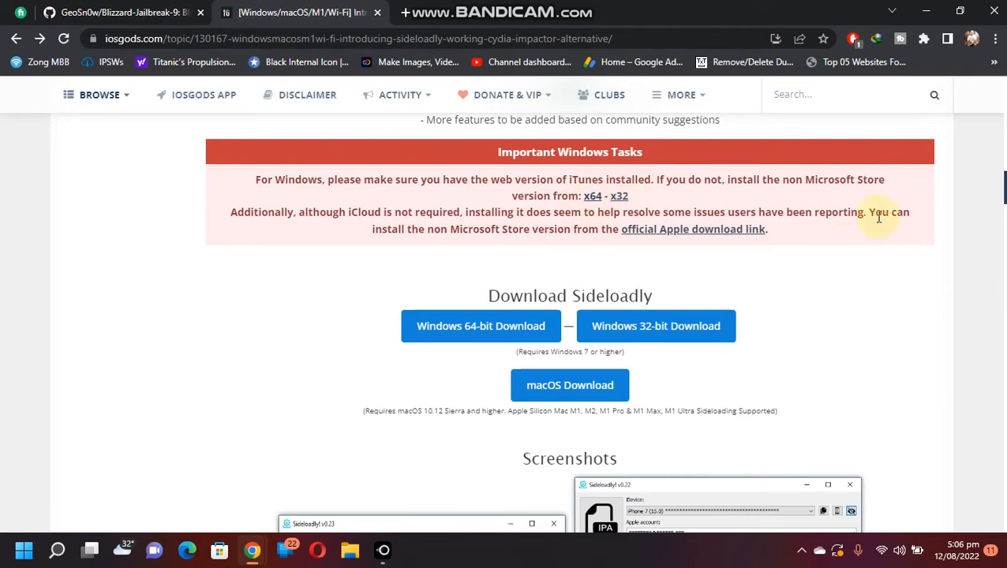
Step: Run Sideloadly from its desktop shortcut as administrator
right_click(76, 82)
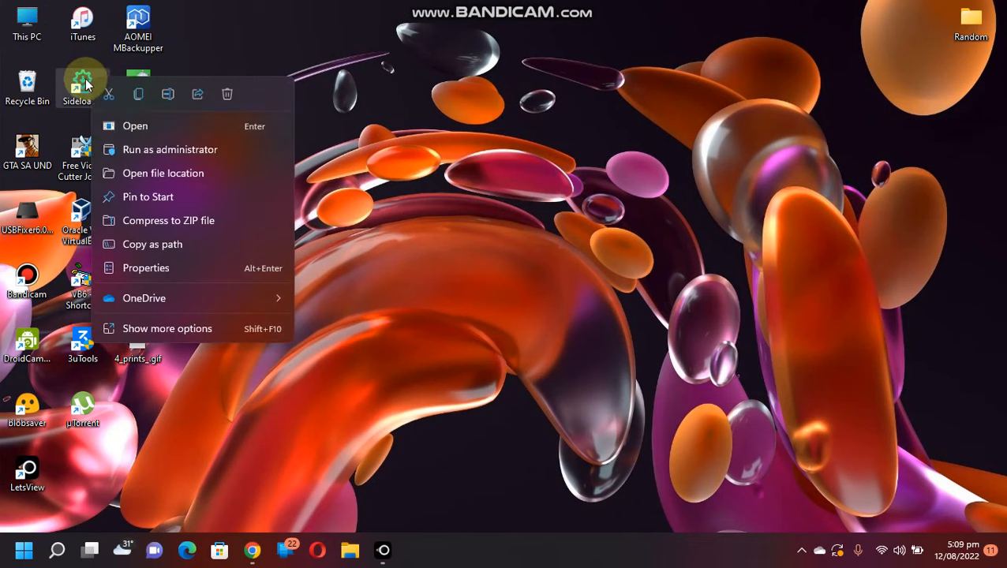
click(135, 126)
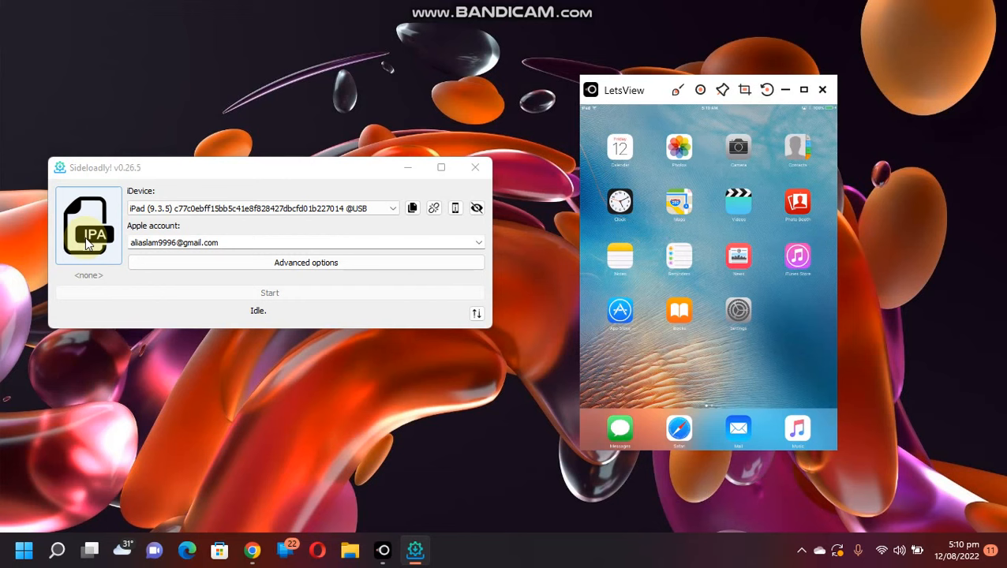
Step: Load Blizzard.Jailbreak.v1.3.ipa from Downloads into Sideloadly and install it on the iPad
click(88, 225)
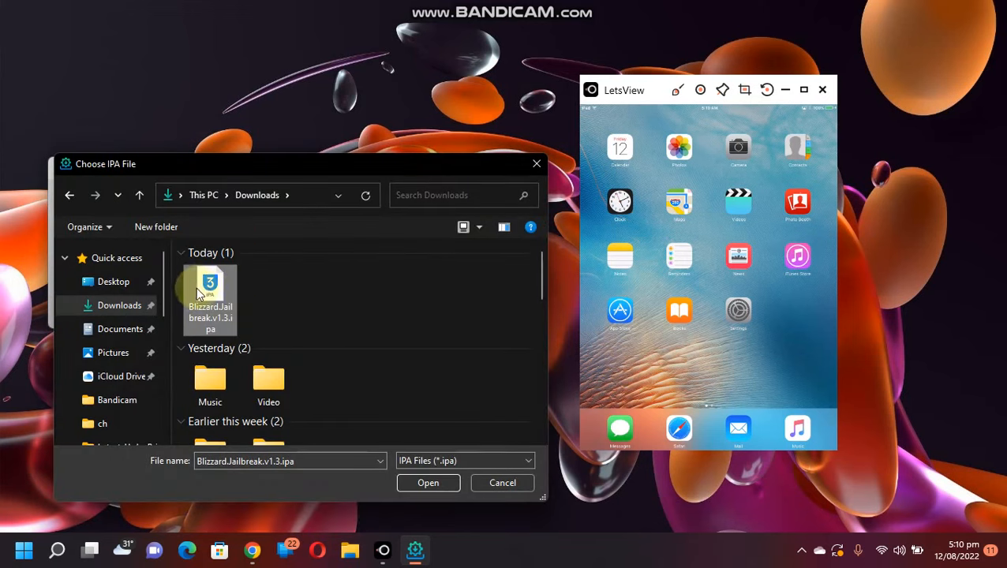
click(427, 482)
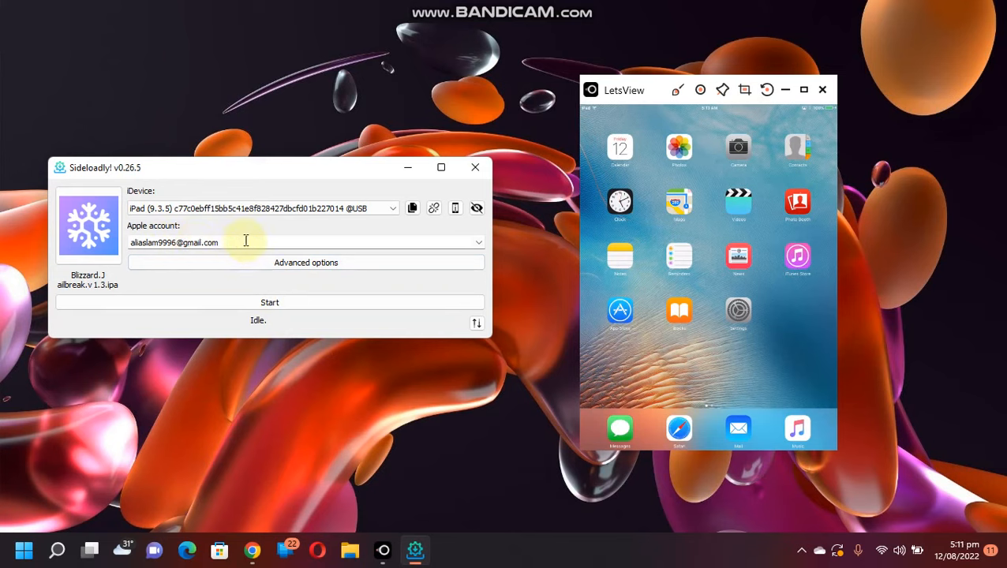
click(270, 302)
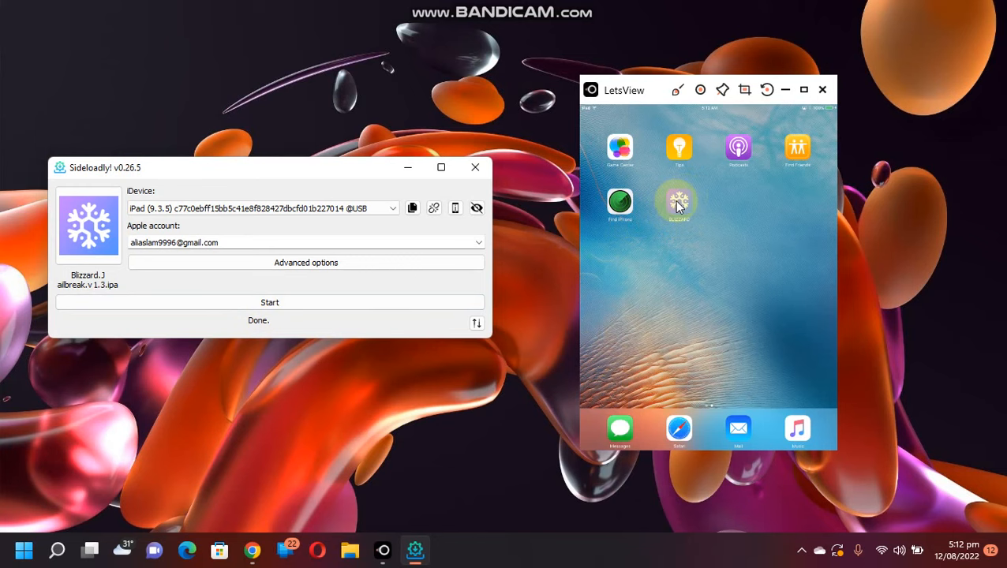
Step: Maximize LetsView and trust the sideloading developer profile in the iPad's Device Management settings
click(803, 89)
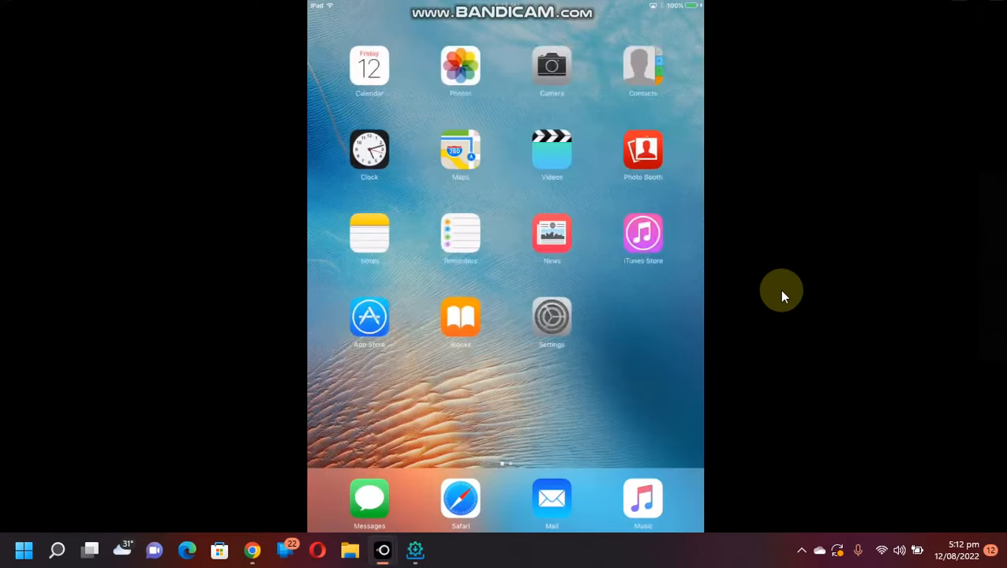
click(551, 318)
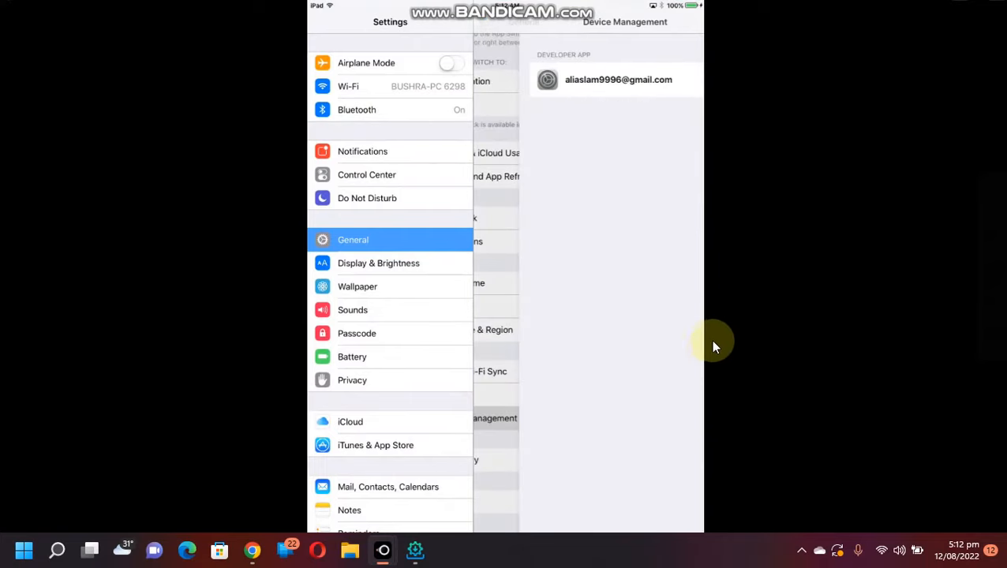
click(618, 79)
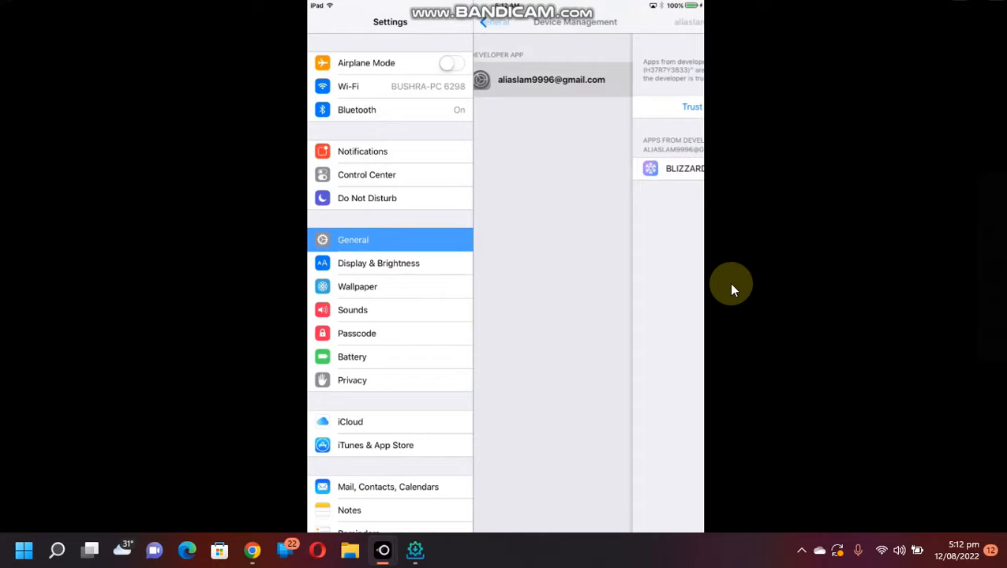
click(550, 79)
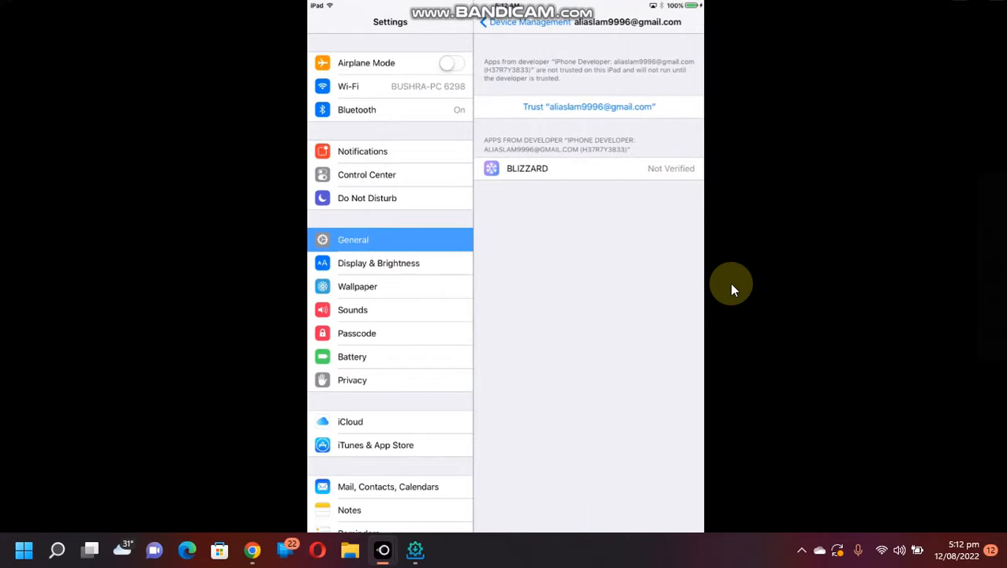
click(588, 106)
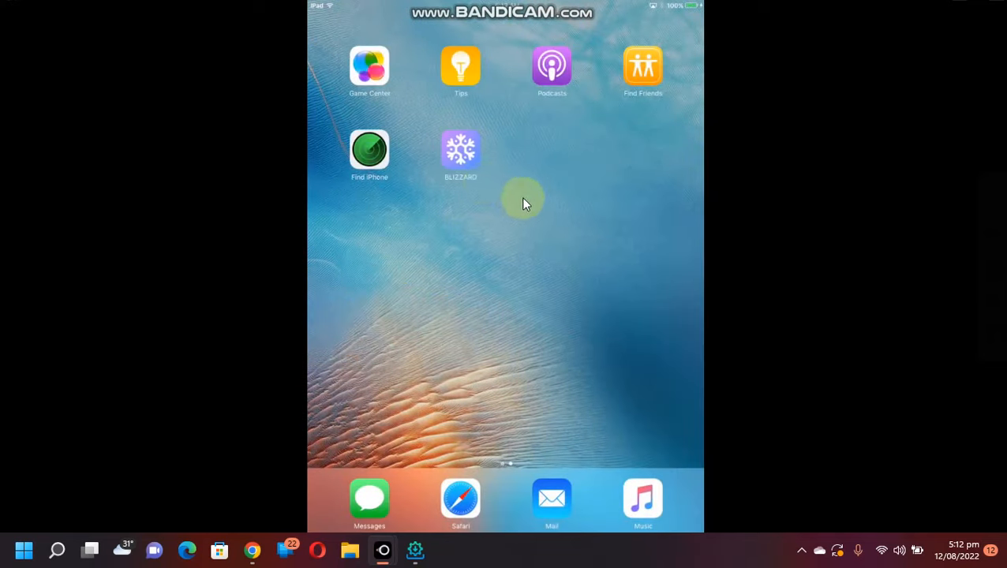
mouse_move(686, 263)
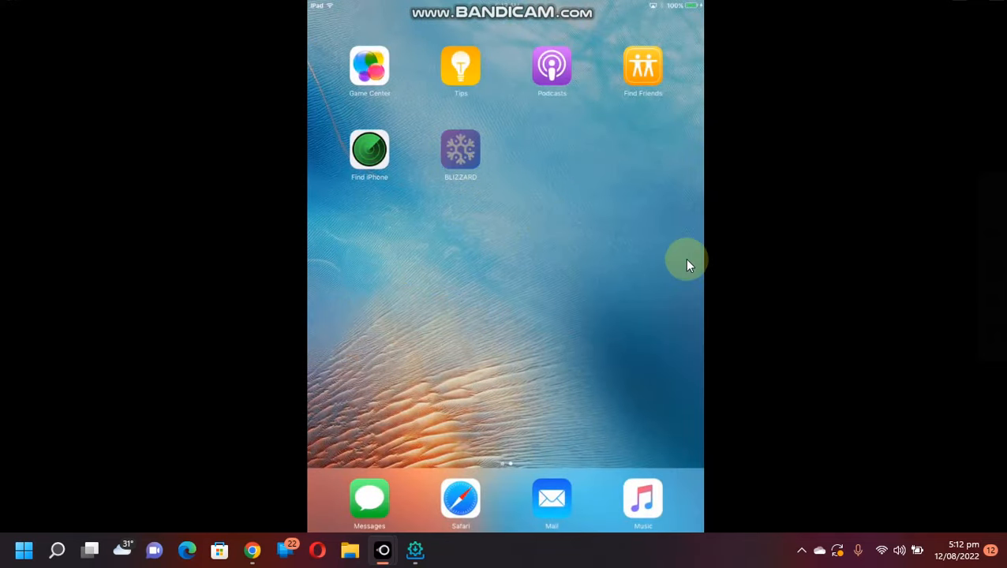
Step: Run JAILBREAK in the BLIZZARD app and dismiss the Storage Almost Full alert
click(460, 149)
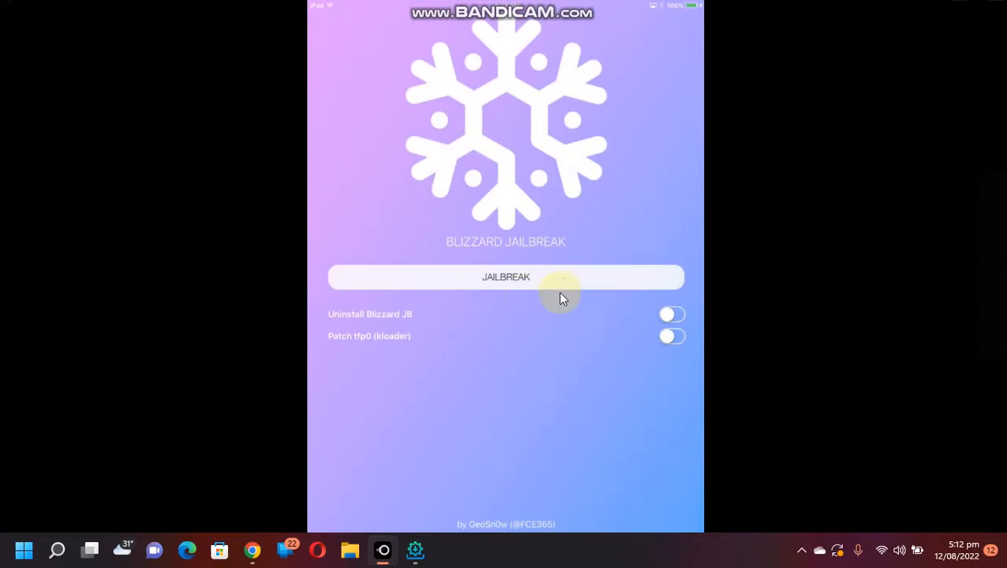
click(505, 276)
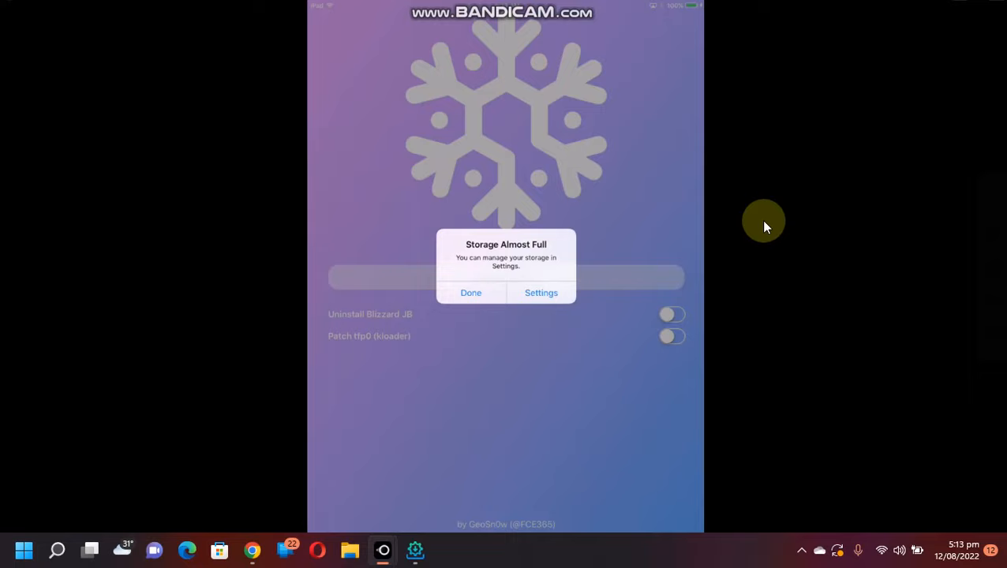
click(470, 293)
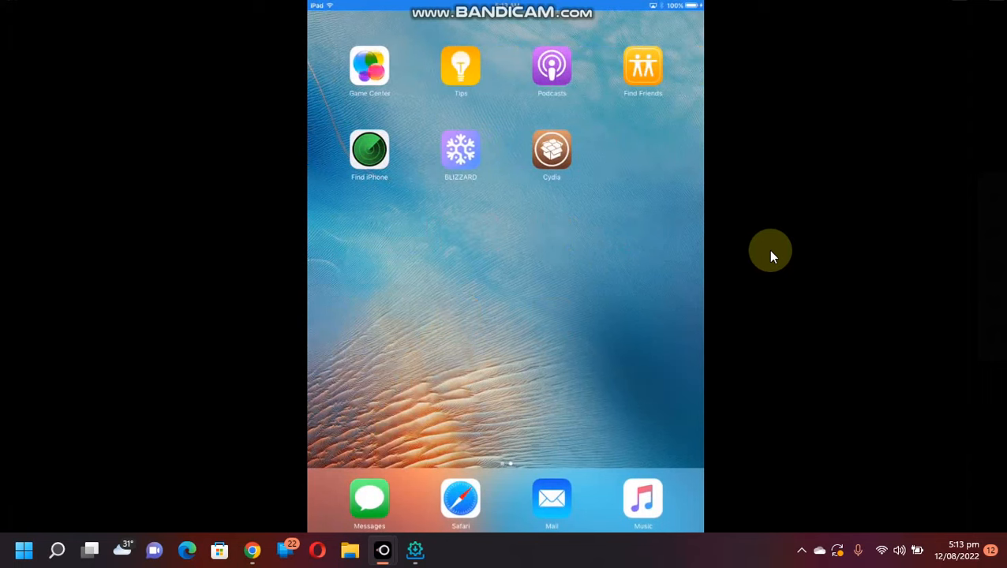
click(552, 149)
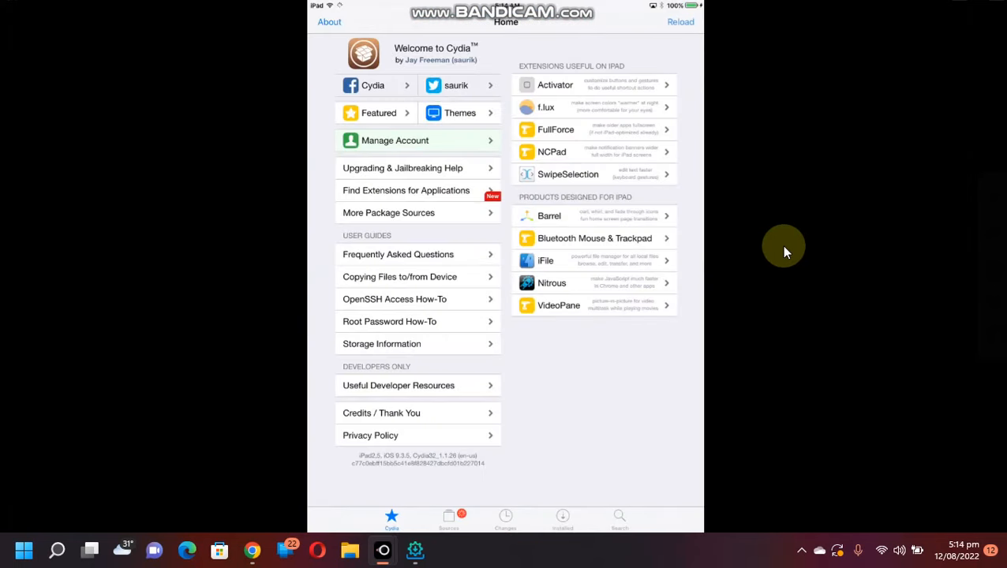
mouse_move(390, 497)
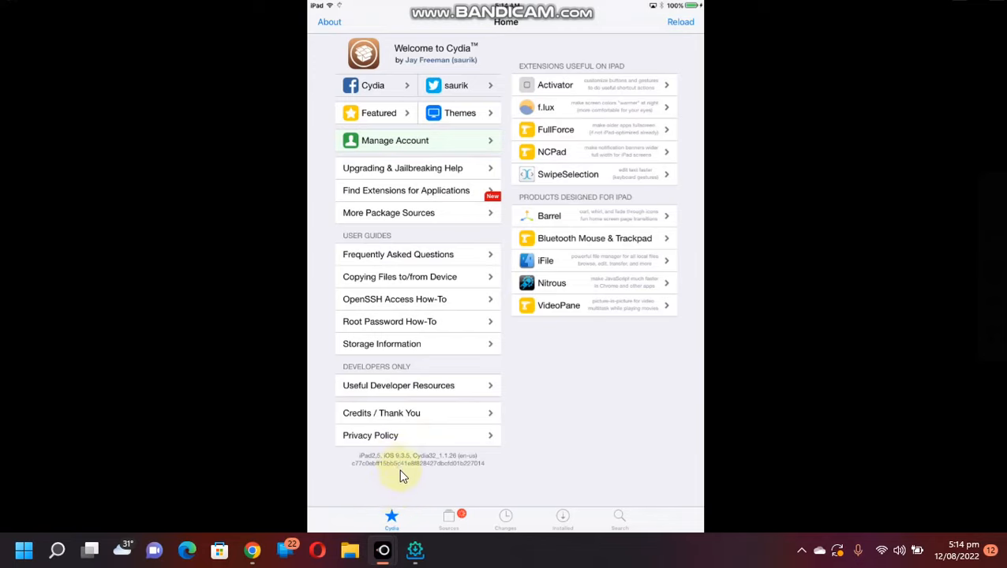
mouse_move(523, 213)
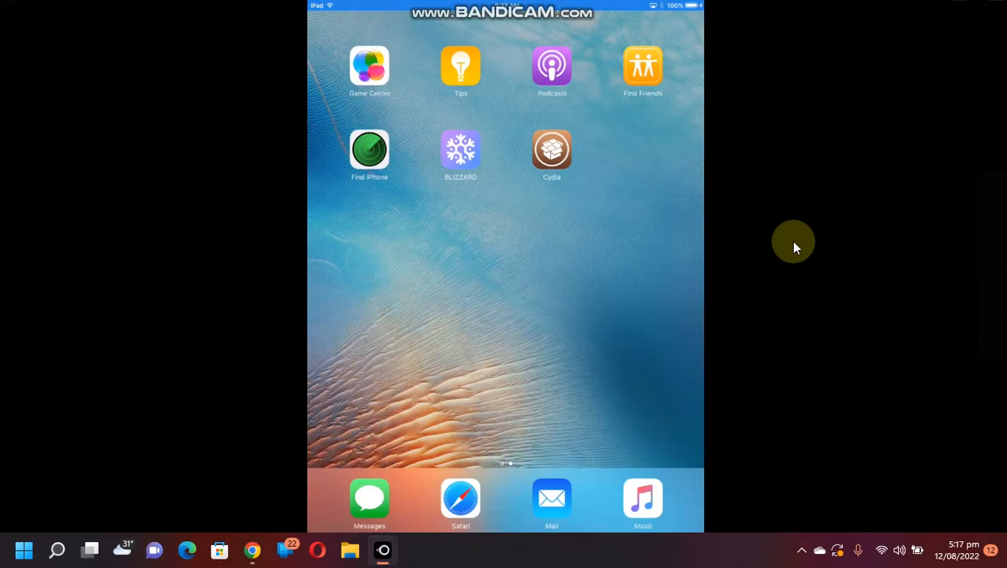
Step: In BLIZZARD, enable Uninstall Blizzard JB, run Remove Blizzard and dismiss the storage alert
click(460, 150)
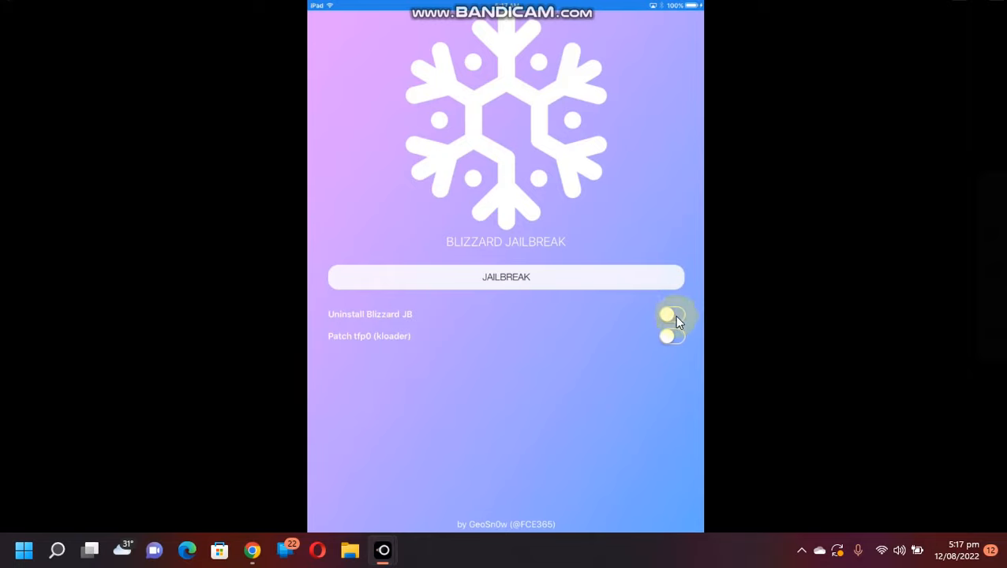
click(671, 314)
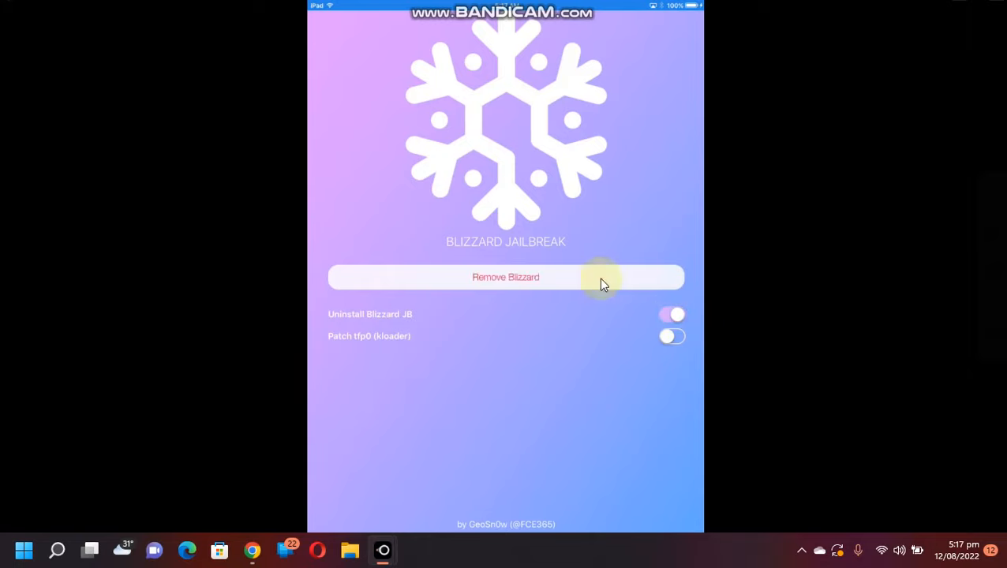
mouse_move(750, 307)
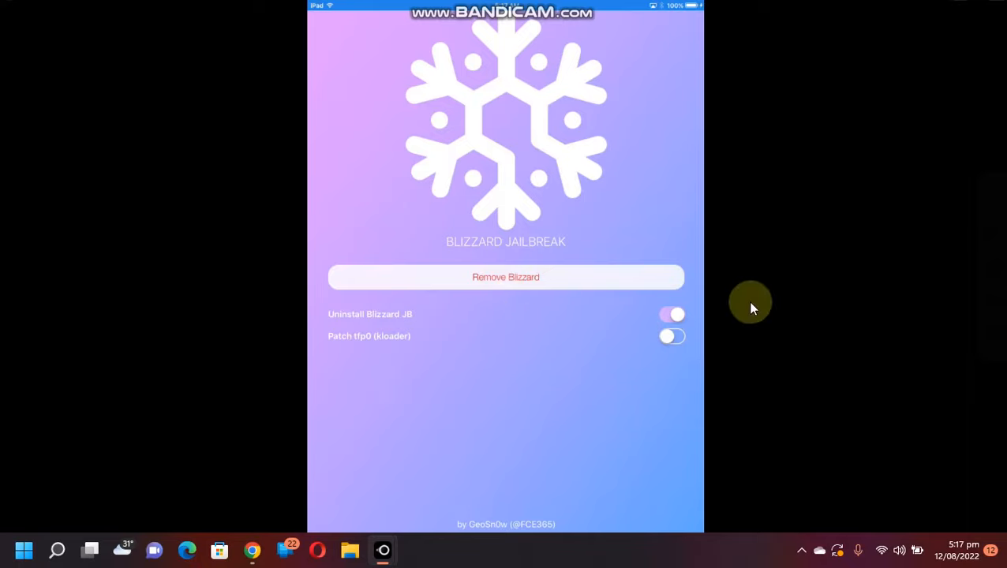
click(505, 277)
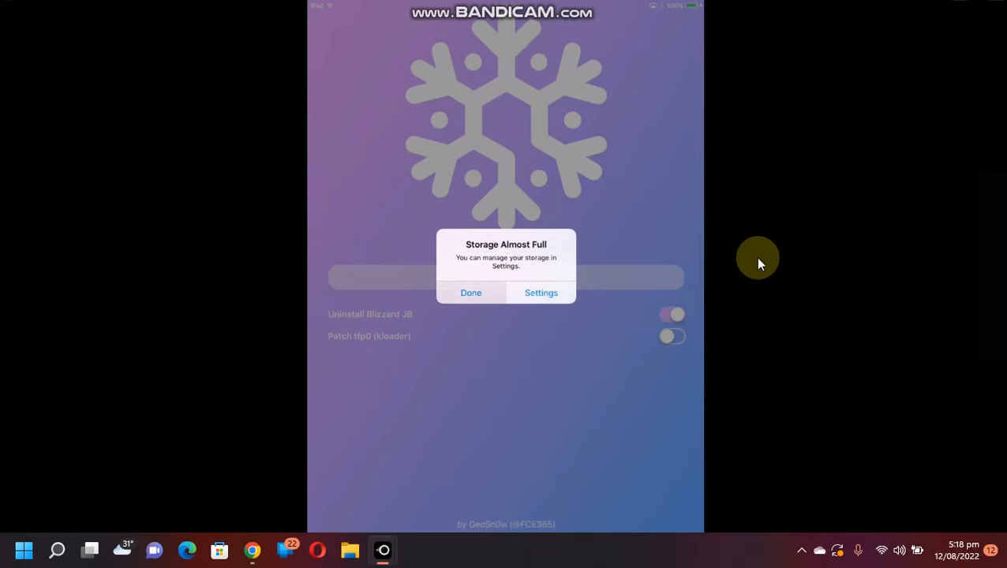
click(470, 293)
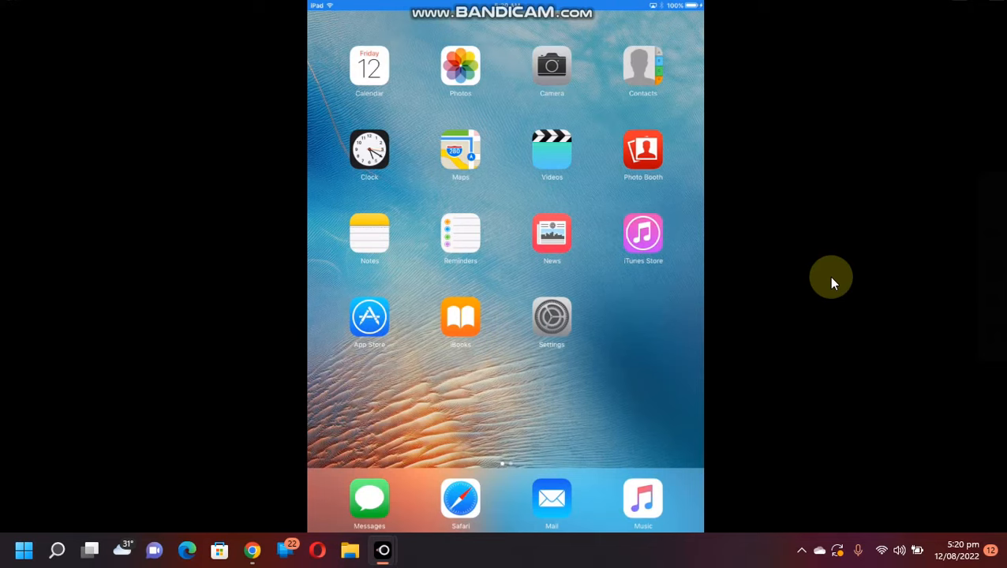
Step: Swipe to the second home page, reopen BLIZZARD and check both option toggles are off
scroll(left, 3)
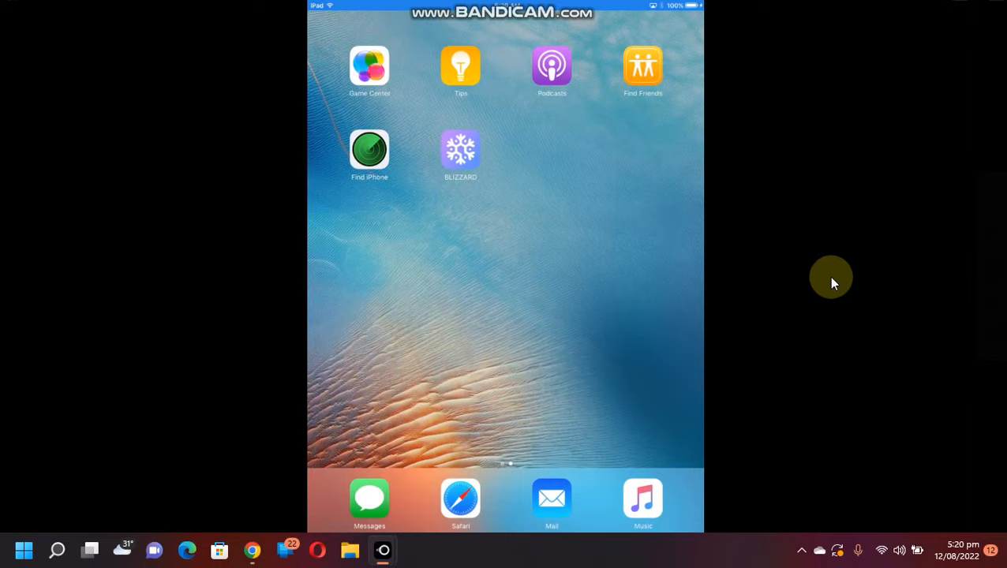
click(460, 149)
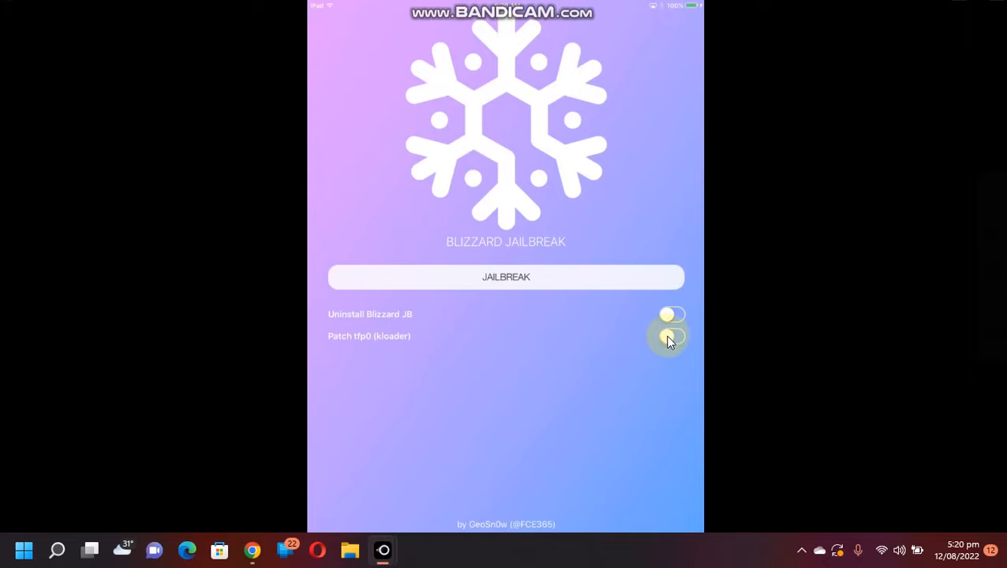
click(671, 335)
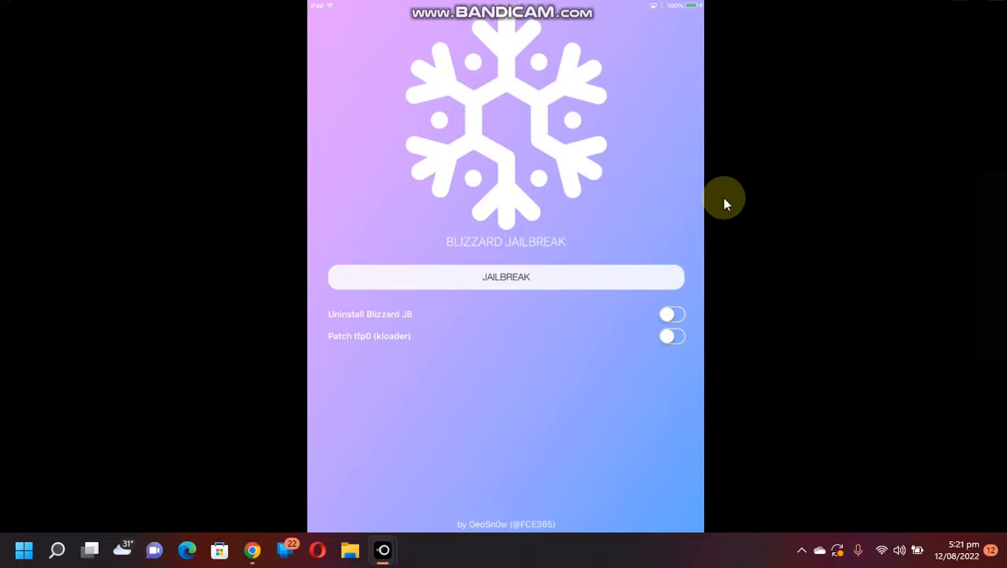